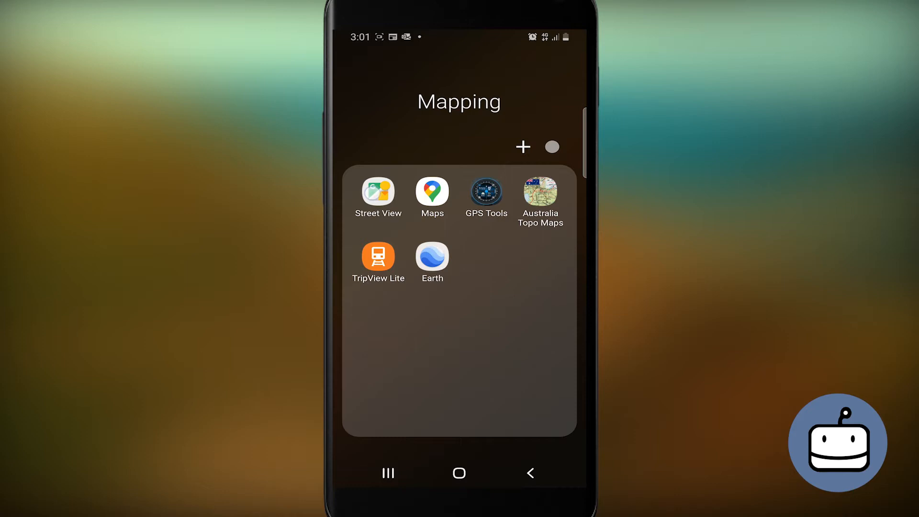
Step: Launch Street View from the Mapping folder and start a new Photo Sphere from Create
{"action": "left_click", "coordinate": [378, 191]}
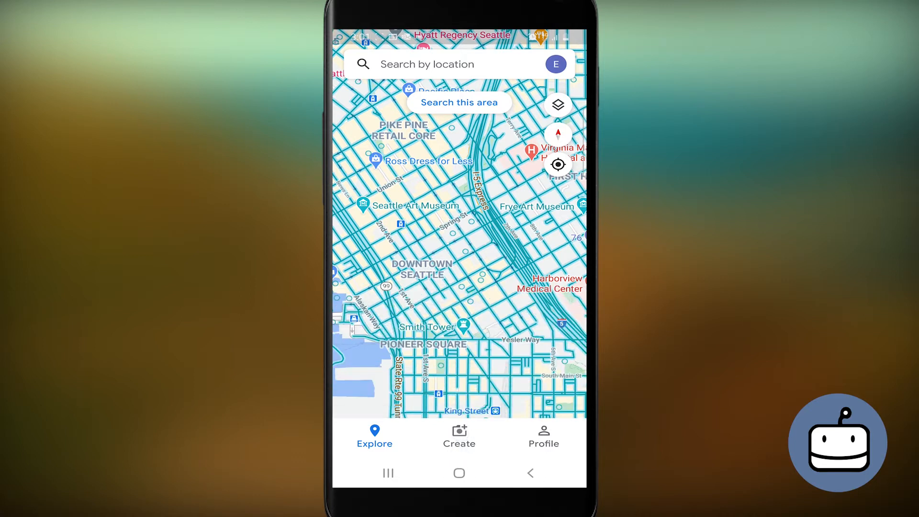
{"action": "left_click", "coordinate": [459, 437]}
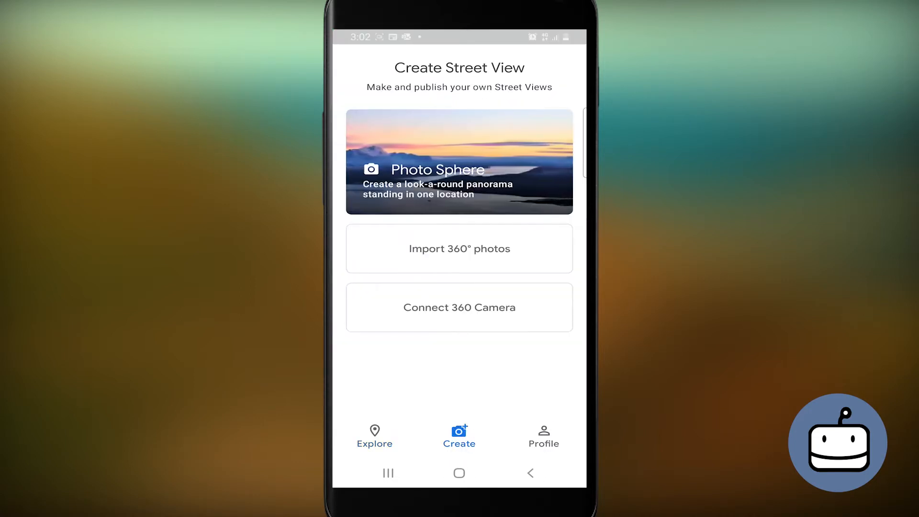
{"action": "left_click", "coordinate": [458, 161]}
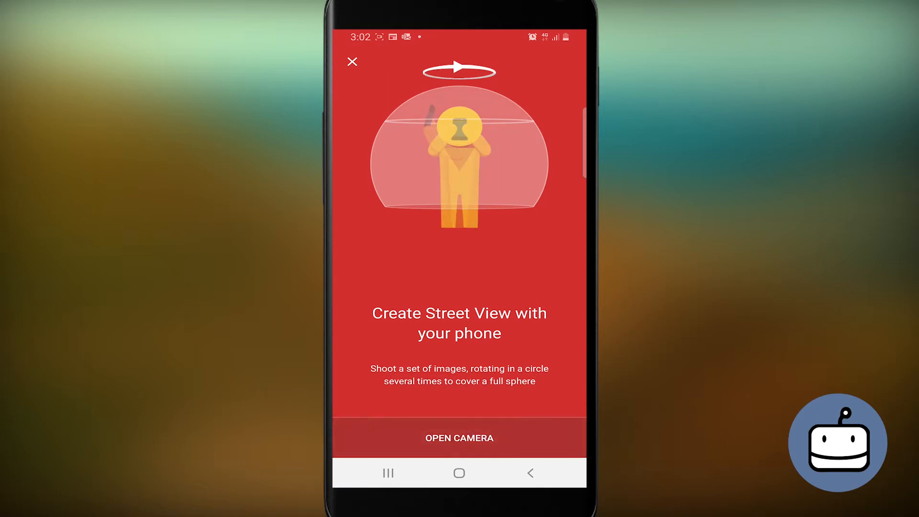
Step: Start the camera and shoot a 360° sphere of the backyard garden
{"action": "left_click", "coordinate": [459, 438]}
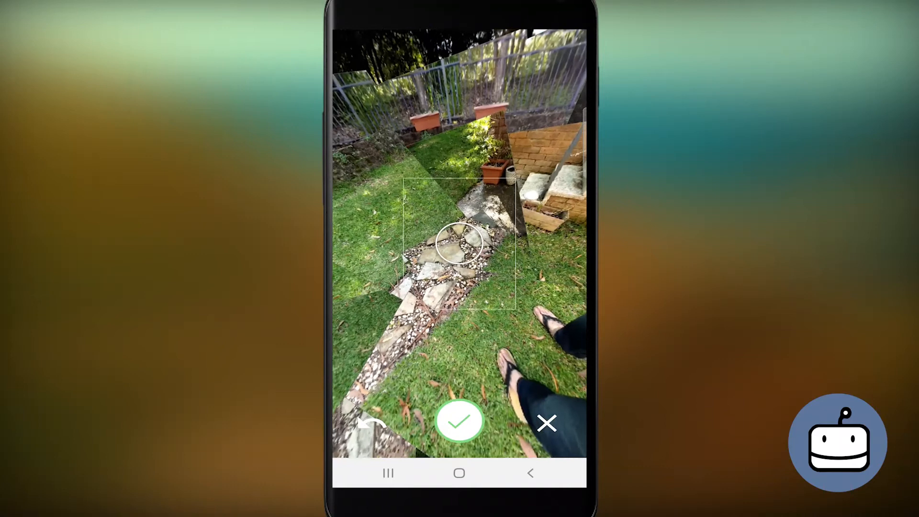
Step: Save the captured sphere and open its thumbnail from the Profile captures list
{"action": "left_click", "coordinate": [459, 421]}
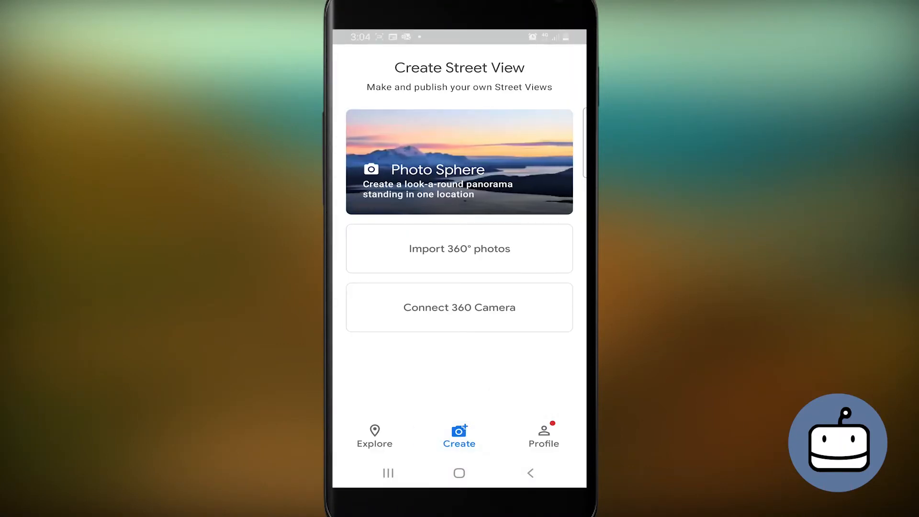
{"action": "left_click", "coordinate": [543, 436]}
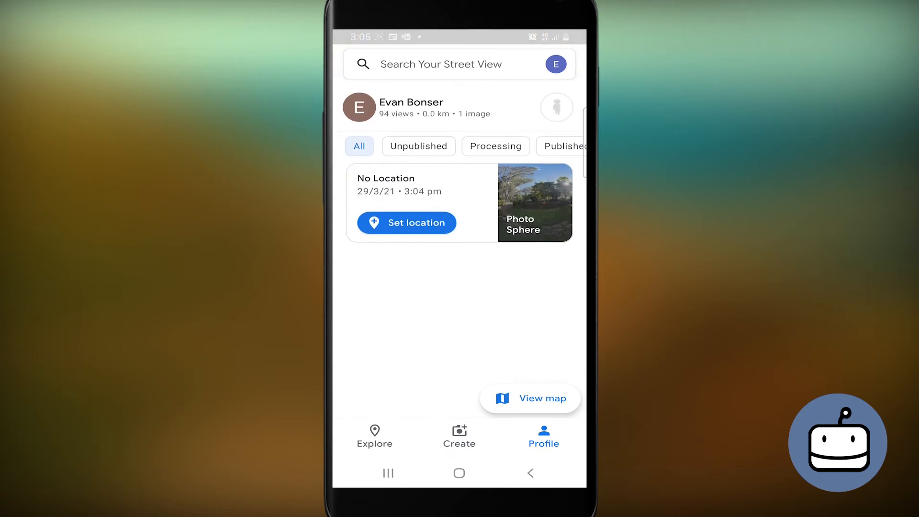
{"action": "left_click", "coordinate": [495, 146]}
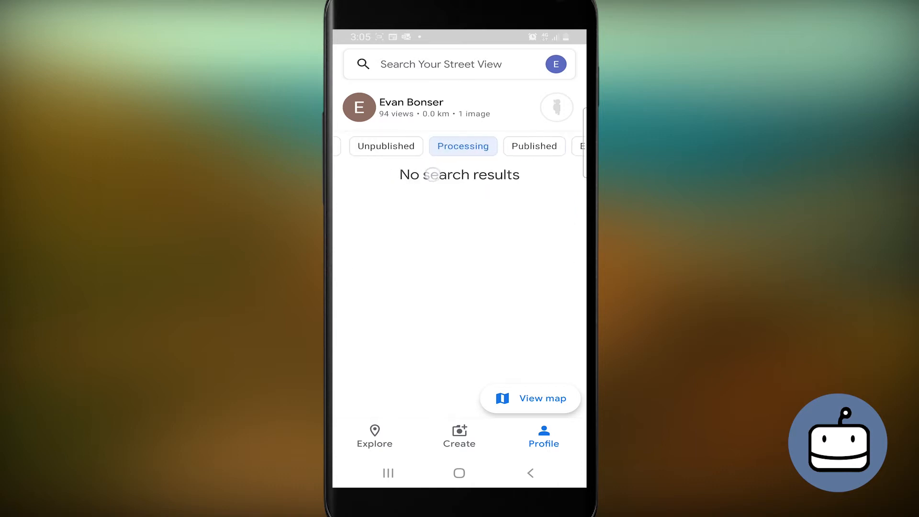
{"action": "left_click", "coordinate": [359, 146]}
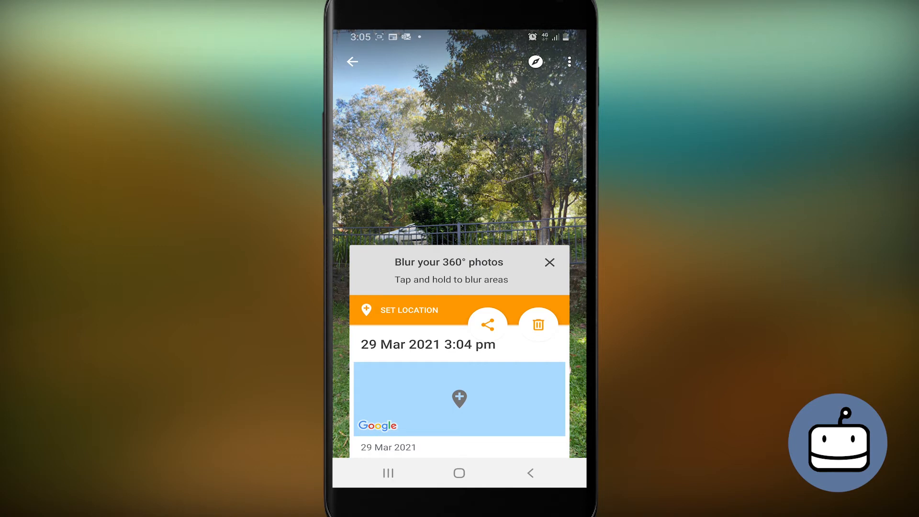
Step: Share the backyard Photo Sphere privately by email
{"action": "left_click", "coordinate": [488, 325]}
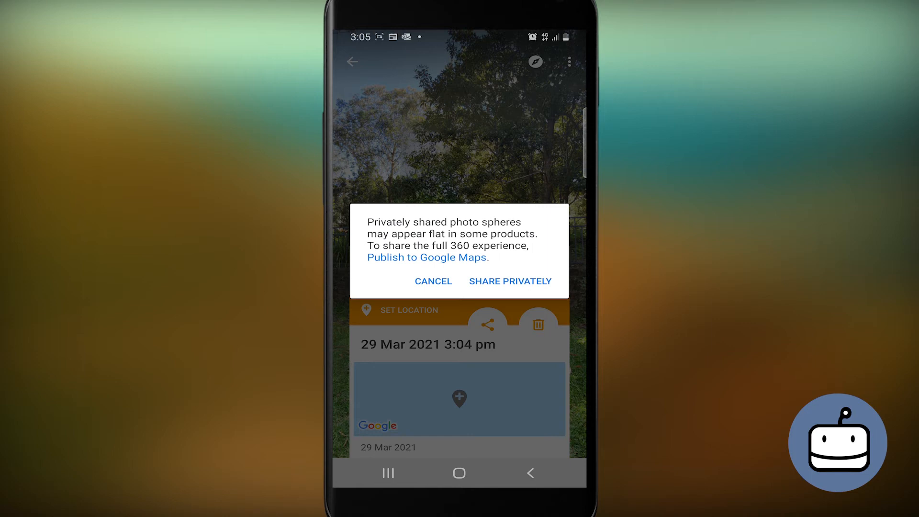
{"action": "left_click", "coordinate": [510, 280]}
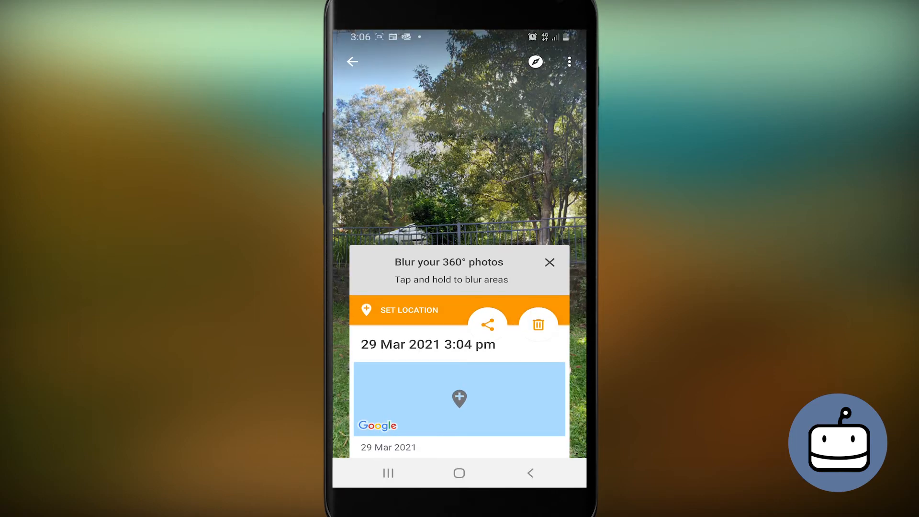
Step: Show the backyard Photo Sphere in the immersive full-screen viewer
{"action": "left_click", "coordinate": [549, 262]}
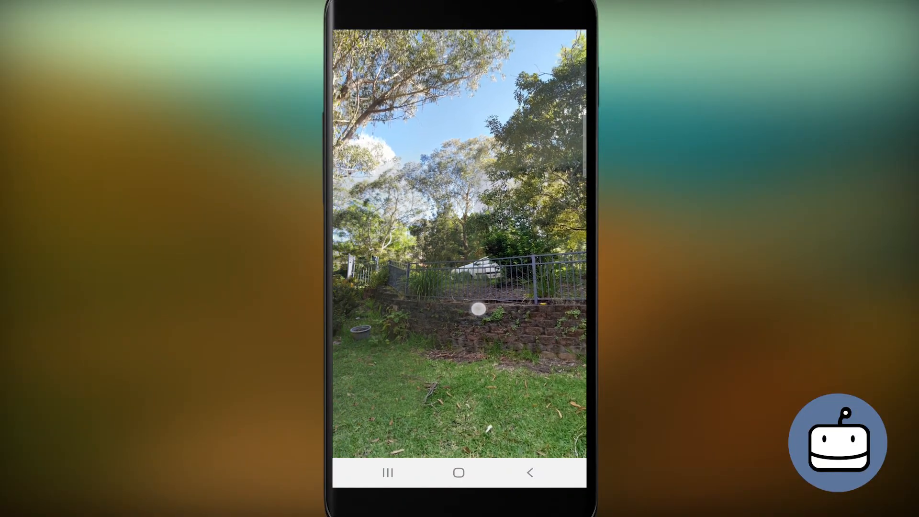